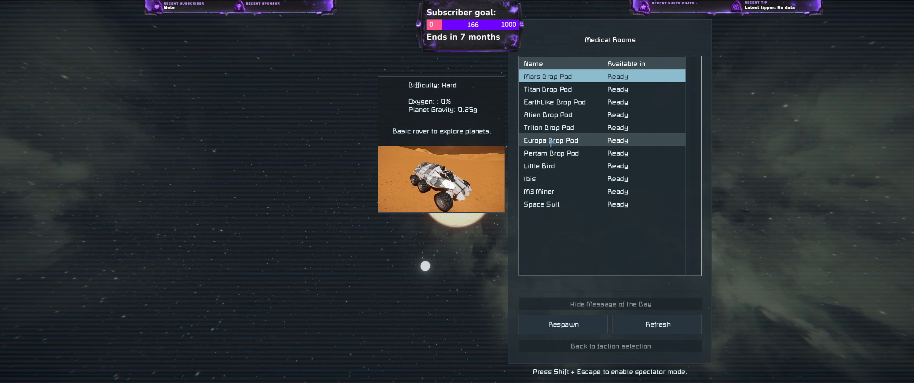
Step: Choose Space Suit over the EarthLike Drop Pod in Medical Rooms and respawn
{"action": "left_click", "coordinate": [541, 204]}
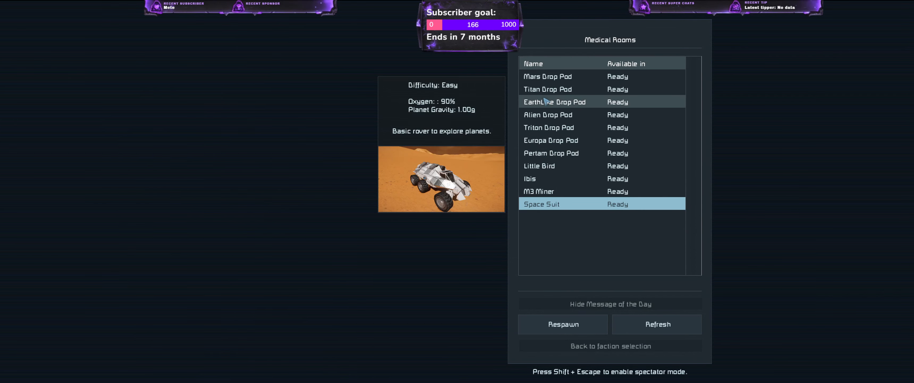
{"action": "left_click", "coordinate": [554, 102]}
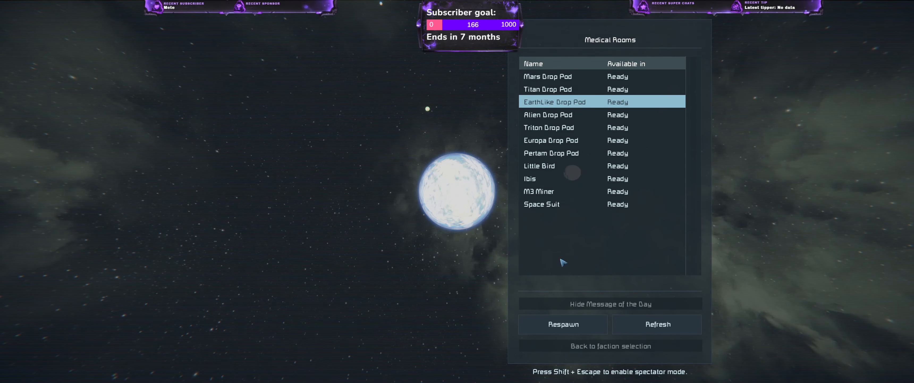
{"action": "left_click", "coordinate": [554, 204]}
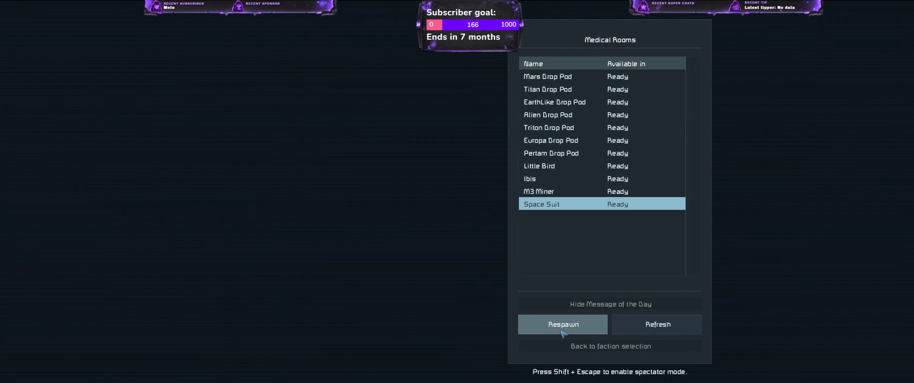
{"action": "left_click", "coordinate": [561, 324]}
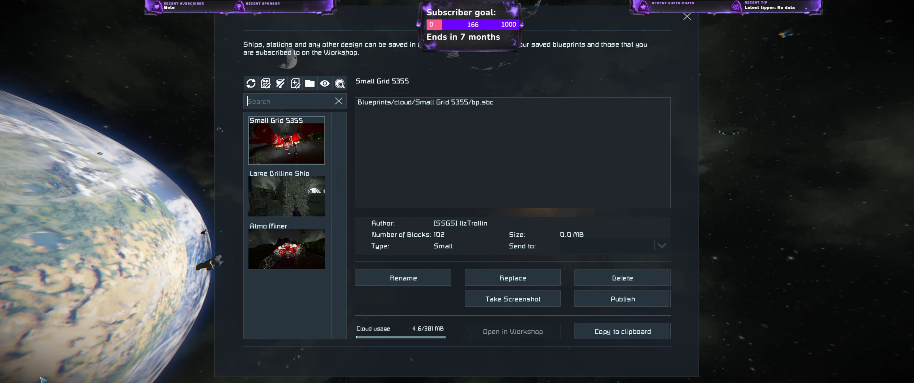
{"action": "left_click", "coordinate": [687, 16]}
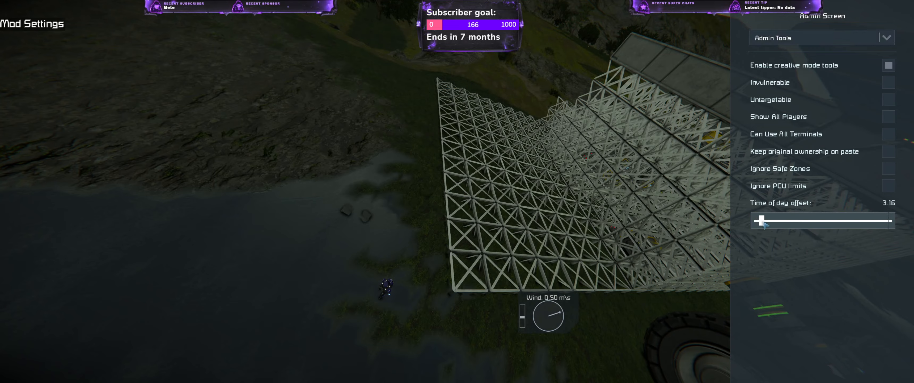
Step: Shift the Time of day offset to daylight and resume play via the Escape menu
{"action": "left_click_drag", "start_coordinate": [763, 220], "coordinate": [808, 221]}
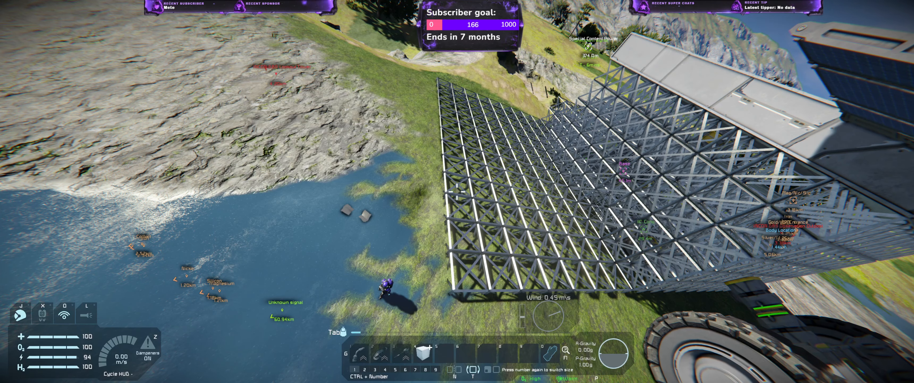
{"action": "key", "text": "Escape"}
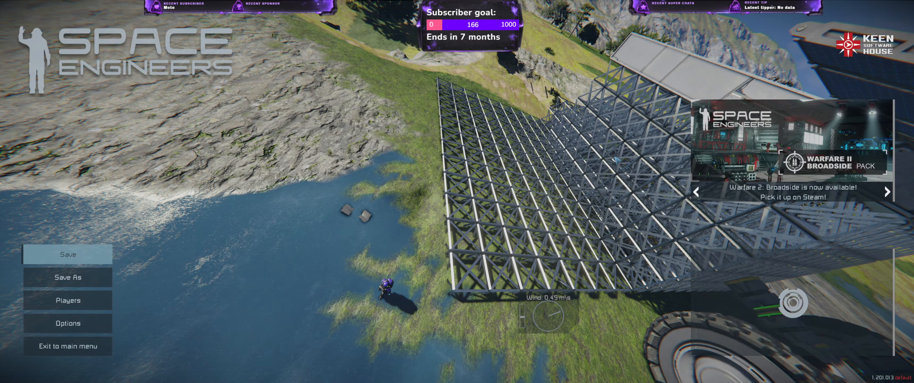
{"action": "key", "text": "Escape"}
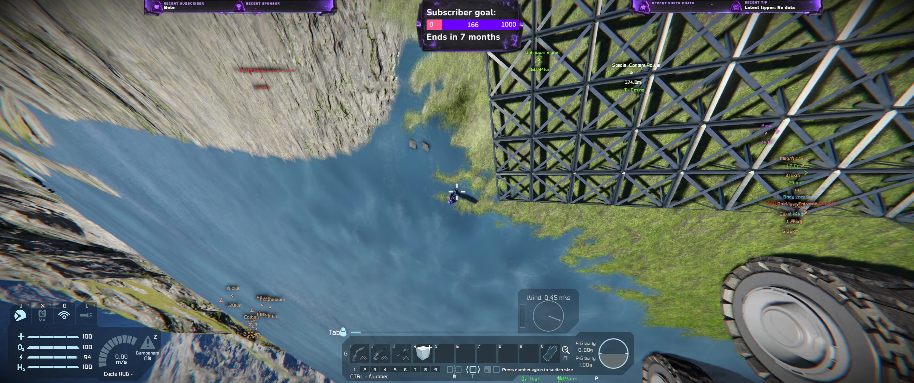